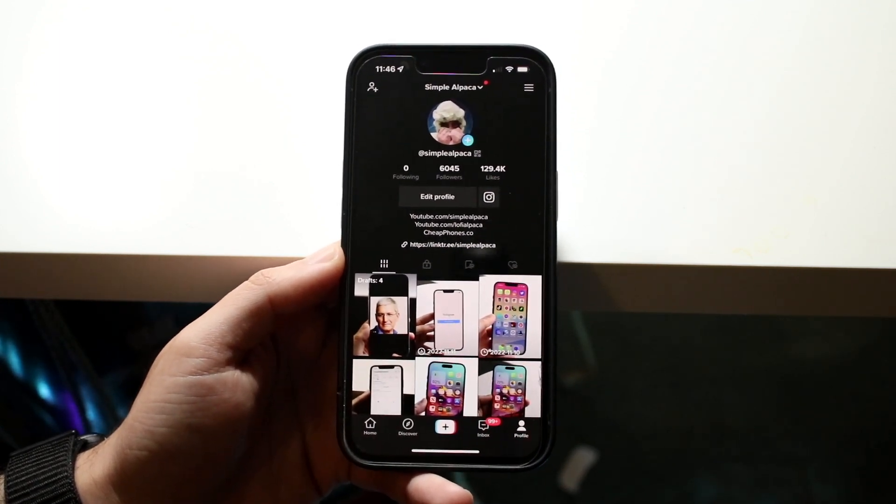
Step: Start a new post from the profile page via the + button, landing on the camera
left_click(445, 427)
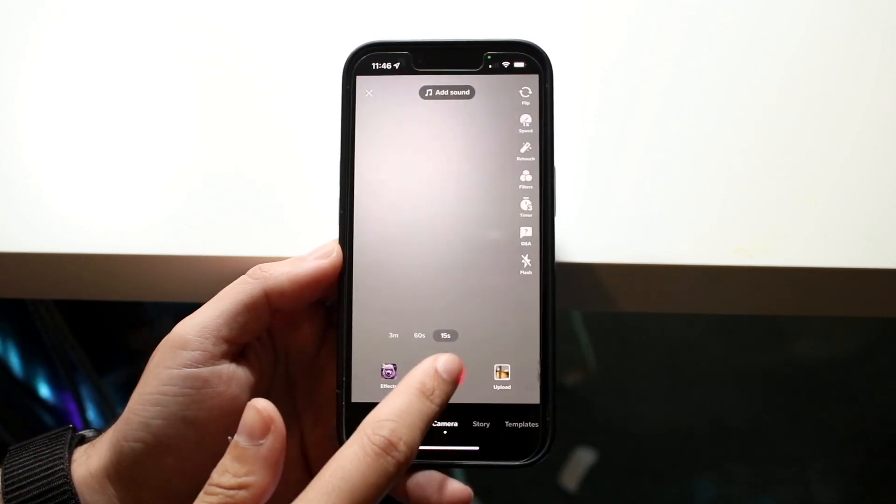
Step: Record a roughly 4-second clip by starting and then stopping the recording
left_click(449, 374)
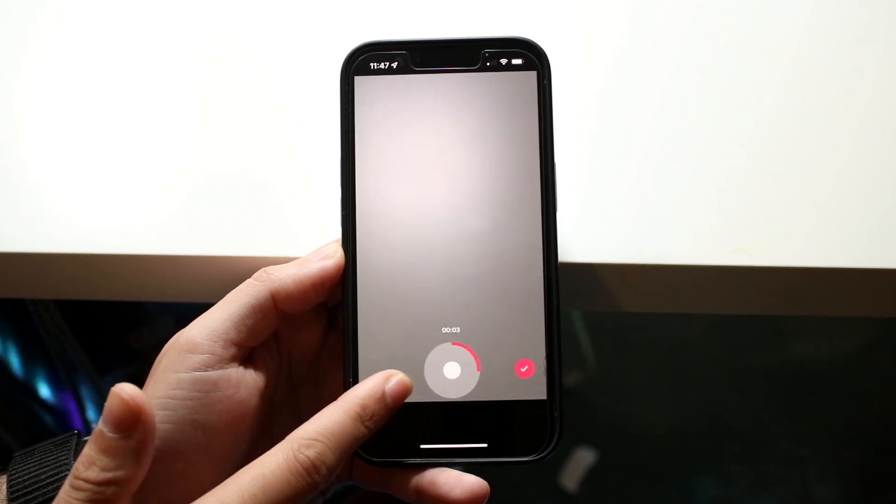
left_click(451, 367)
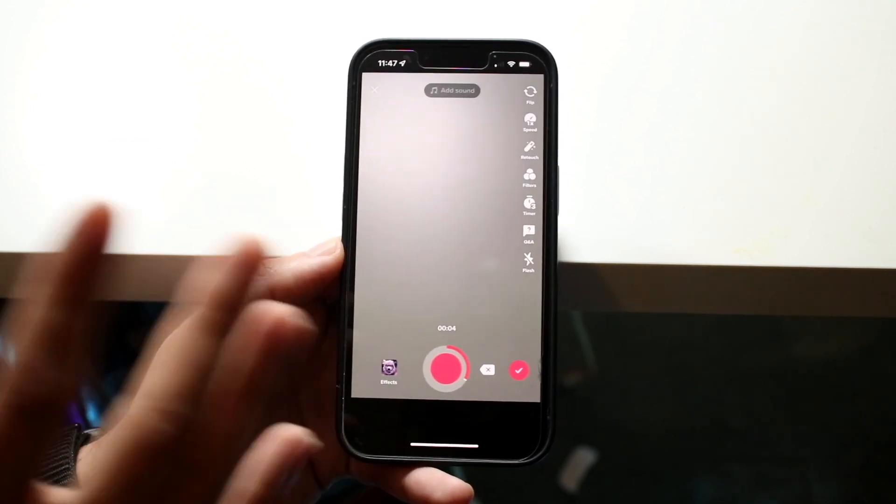
Step: Confirm the recorded clip with the red checkmark to reach the editing screen
left_click(519, 370)
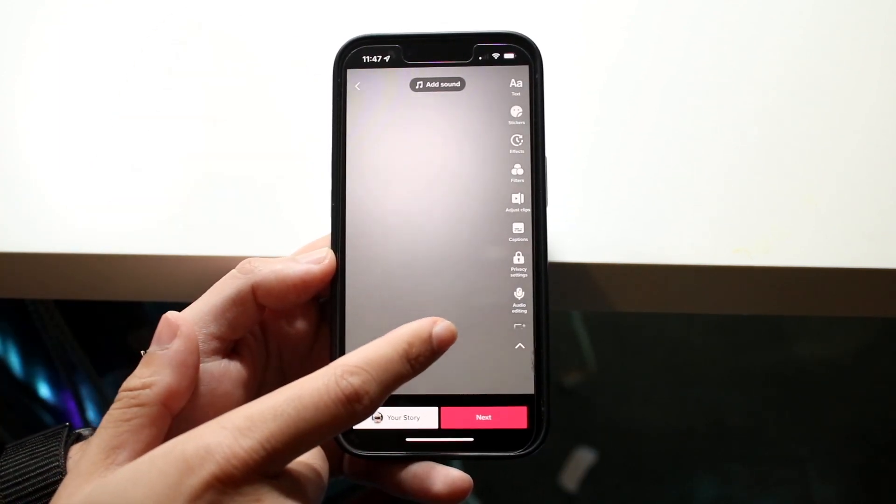
Step: In Audio editing, pick a voice effect such as Cat and browse the effect row
left_click(518, 297)
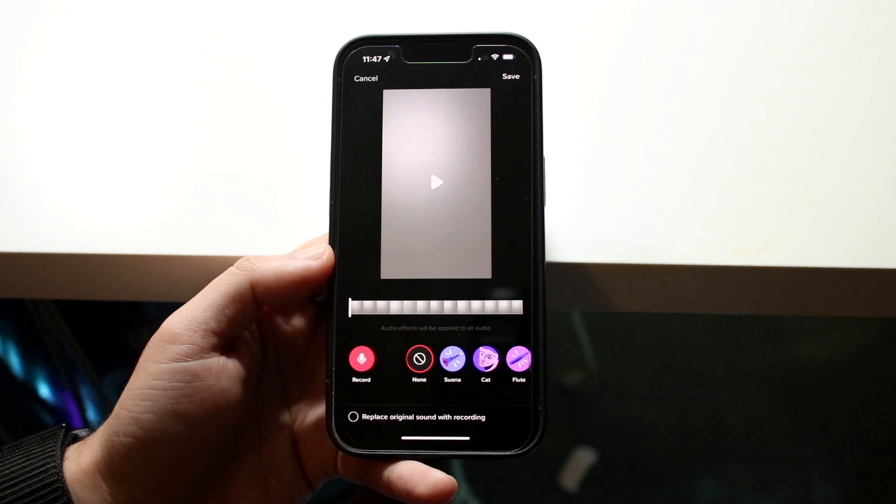
left_click(420, 361)
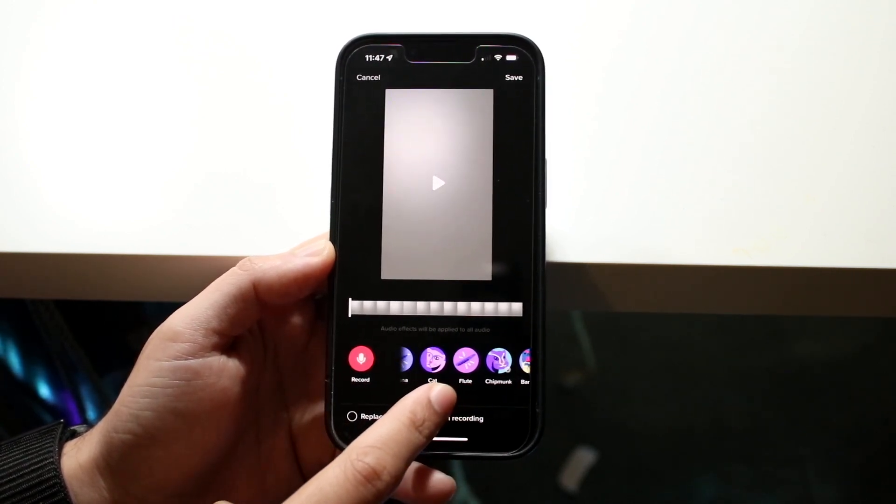
scroll("left", 3)
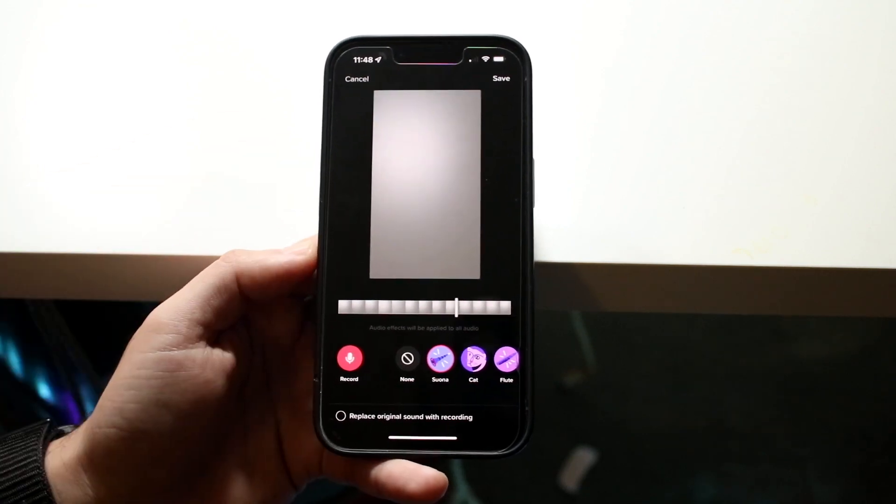
Step: Swipe the voice effect row to reveal Echo, Synth, Helium and Giant
scroll("left", 3)
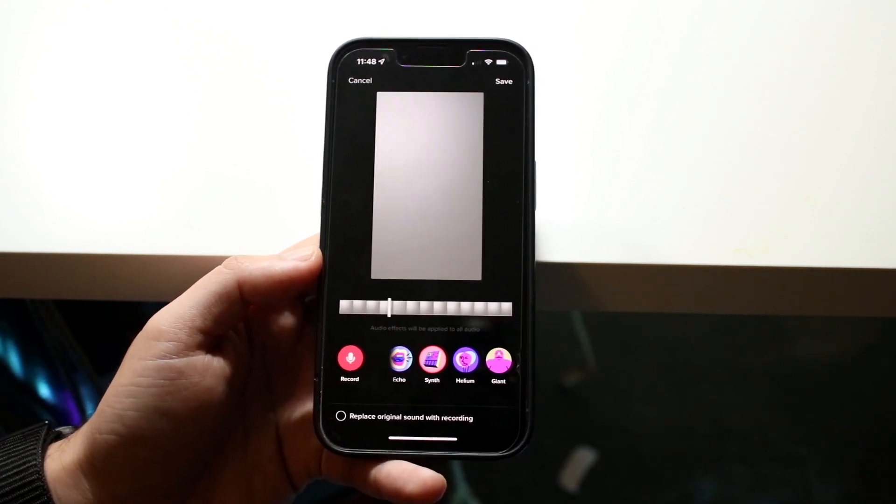
left_click_drag(388, 307, 463, 307)
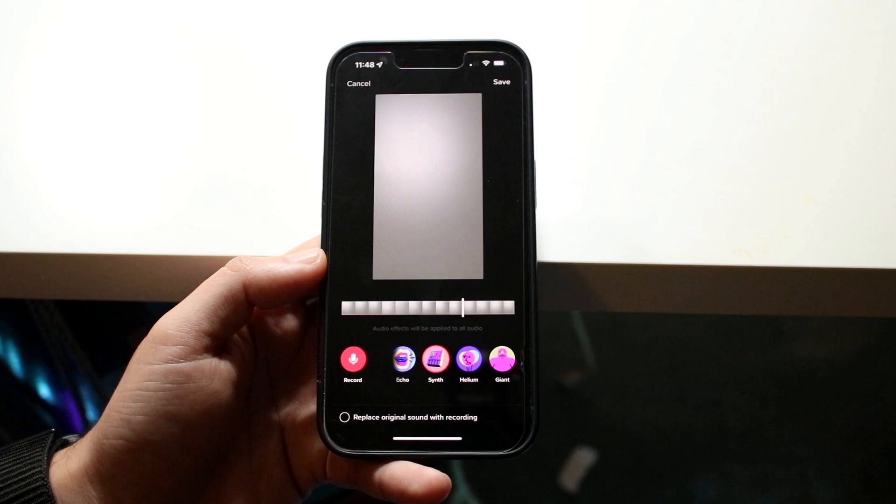